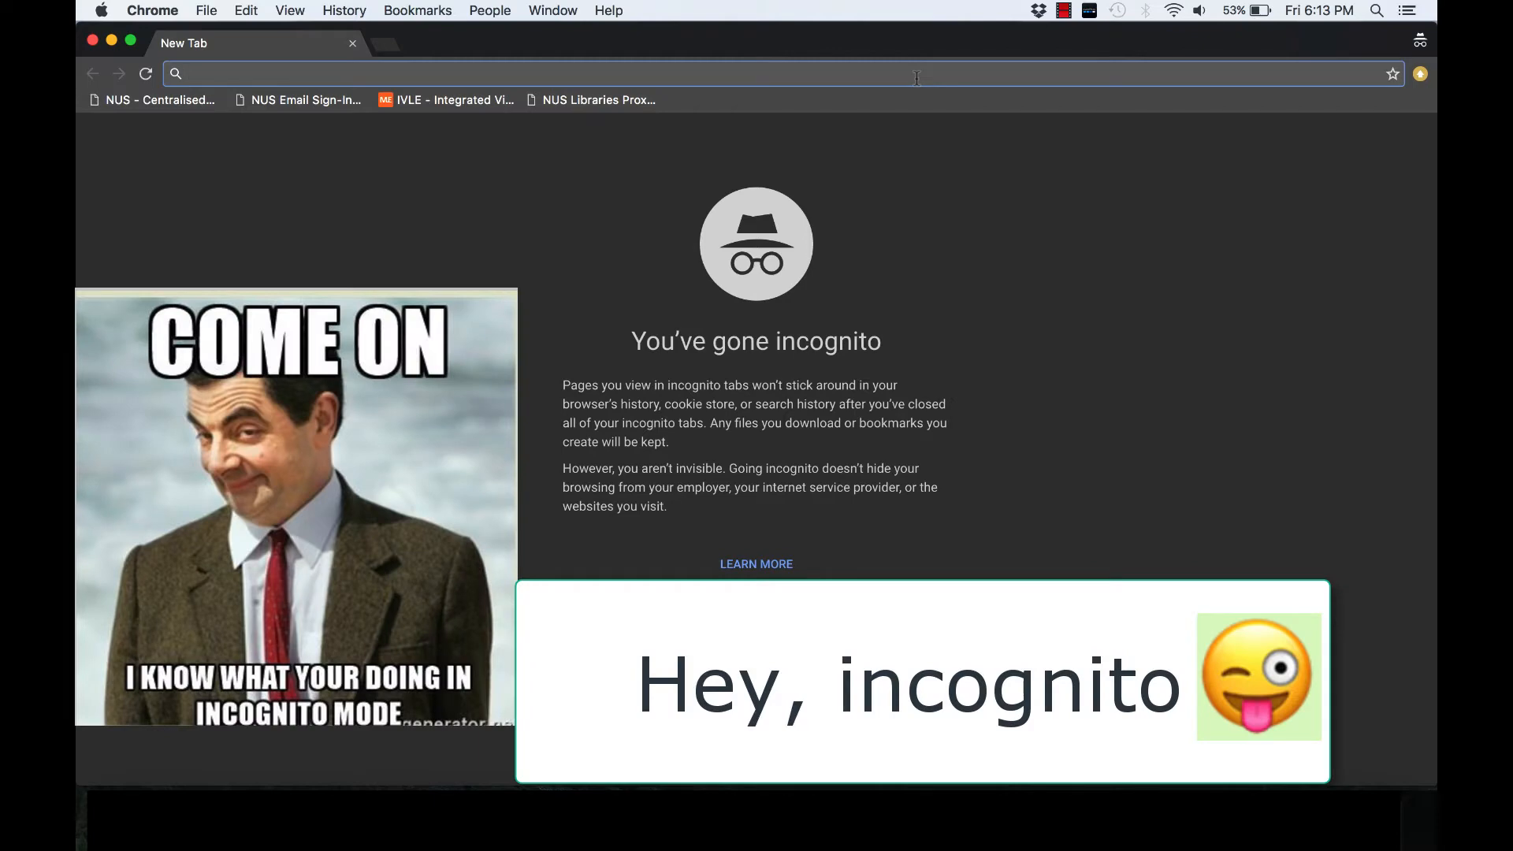
Step: Go to lib.nus.edu.sg to load the NUS Libraries portal home page
text(lib.nus.edu.sg/frontend/index)
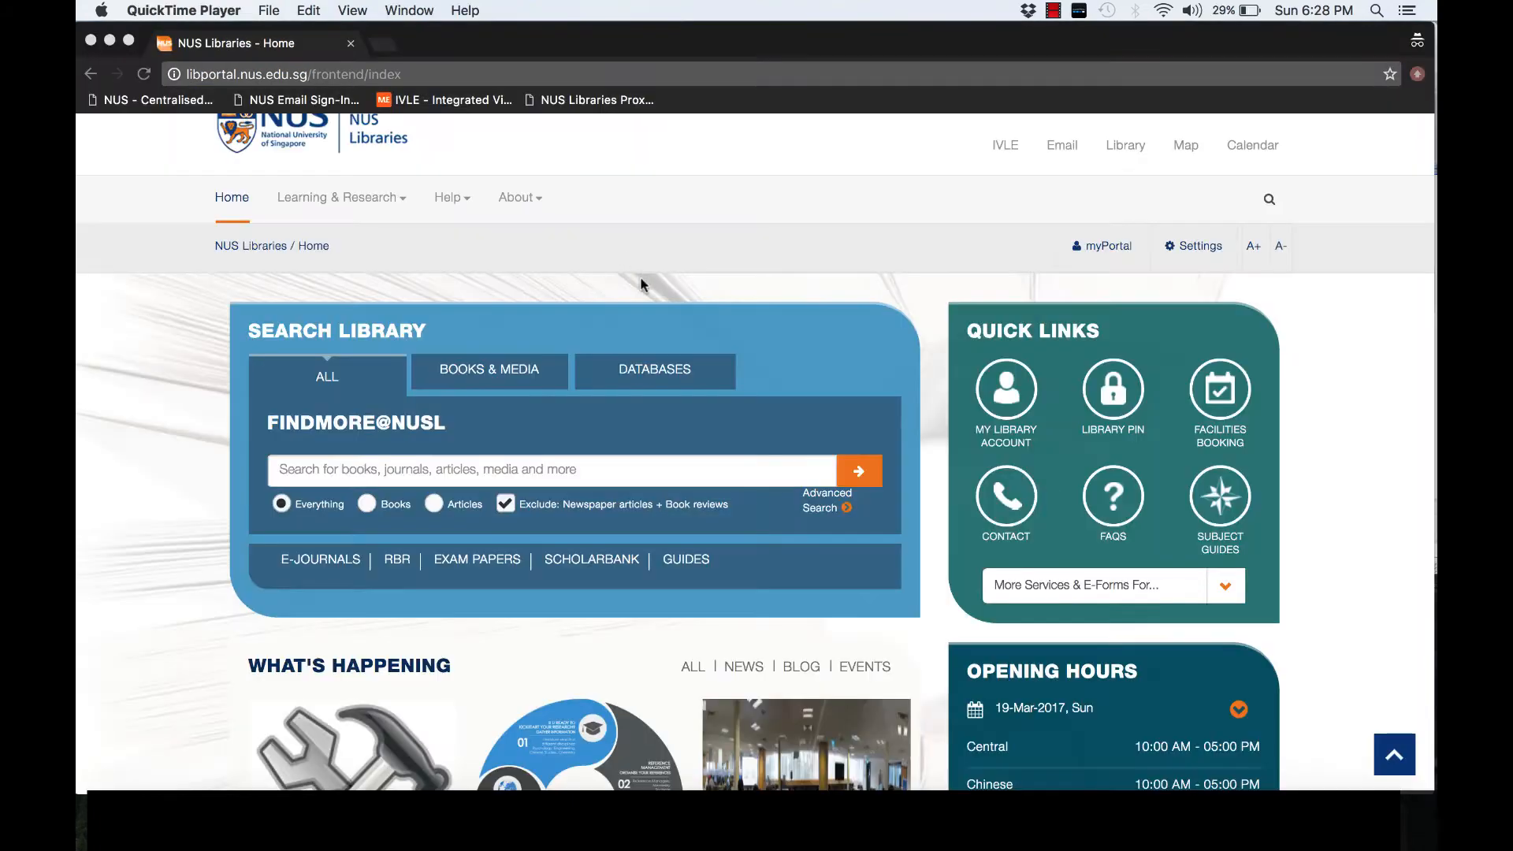
Step: From the Databases tab, pick Reaxys in the Major & Popular Databases list
click(654, 370)
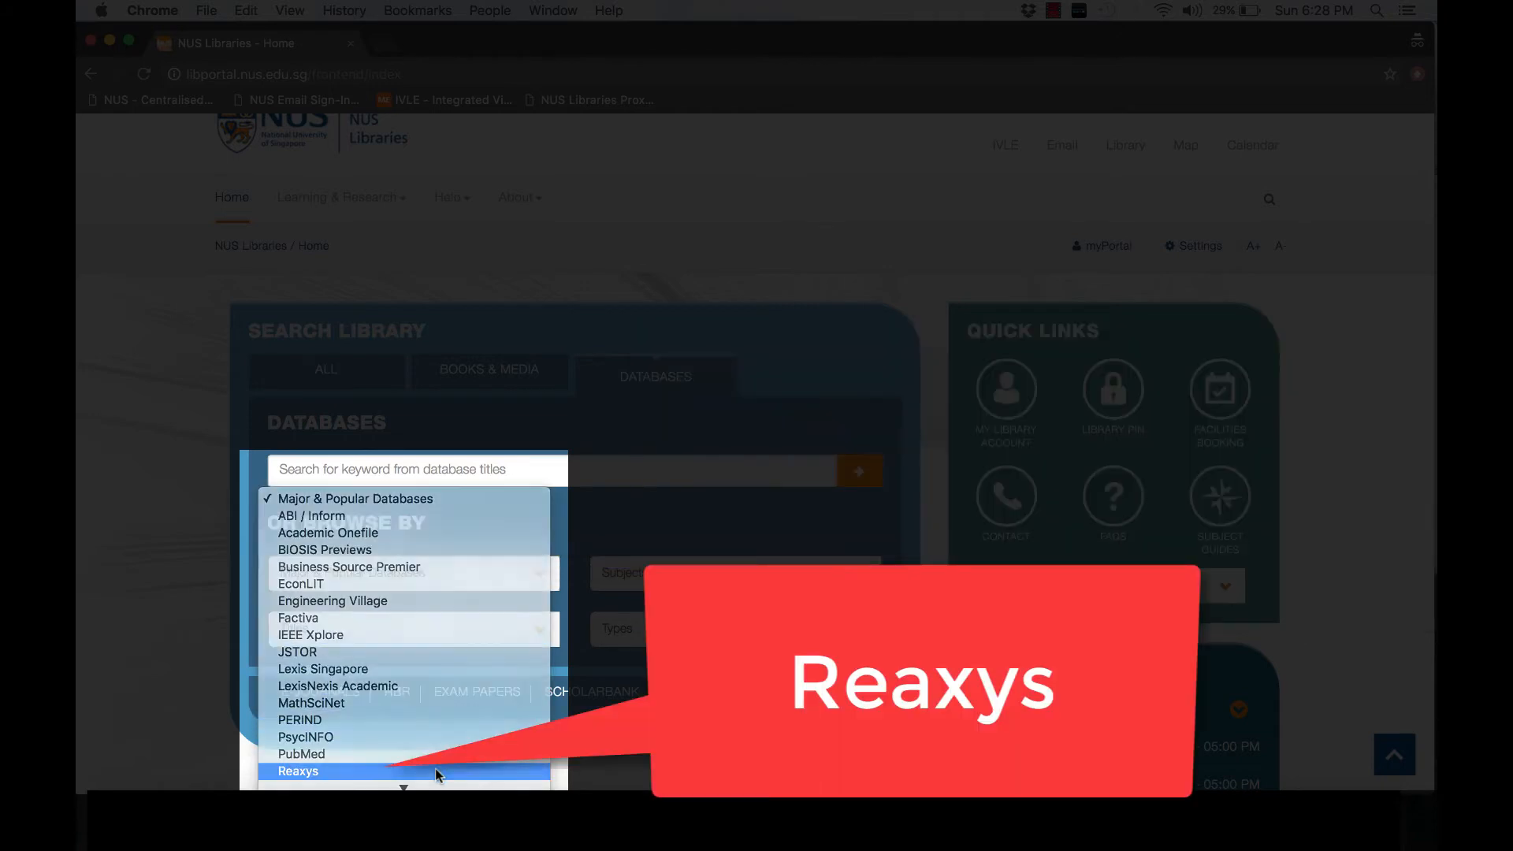
click(298, 770)
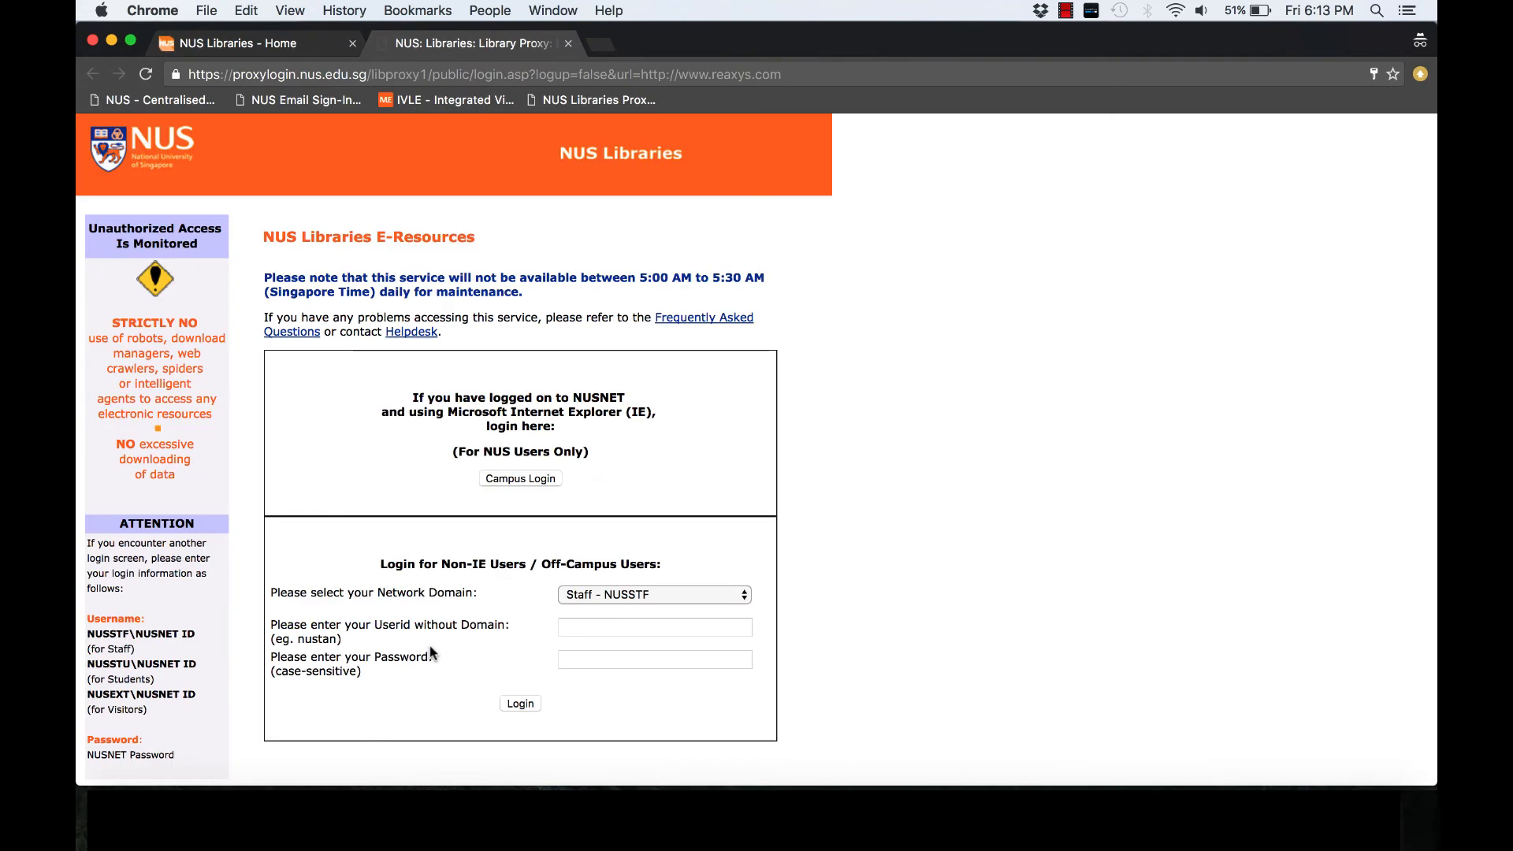
mouse_move(468, 578)
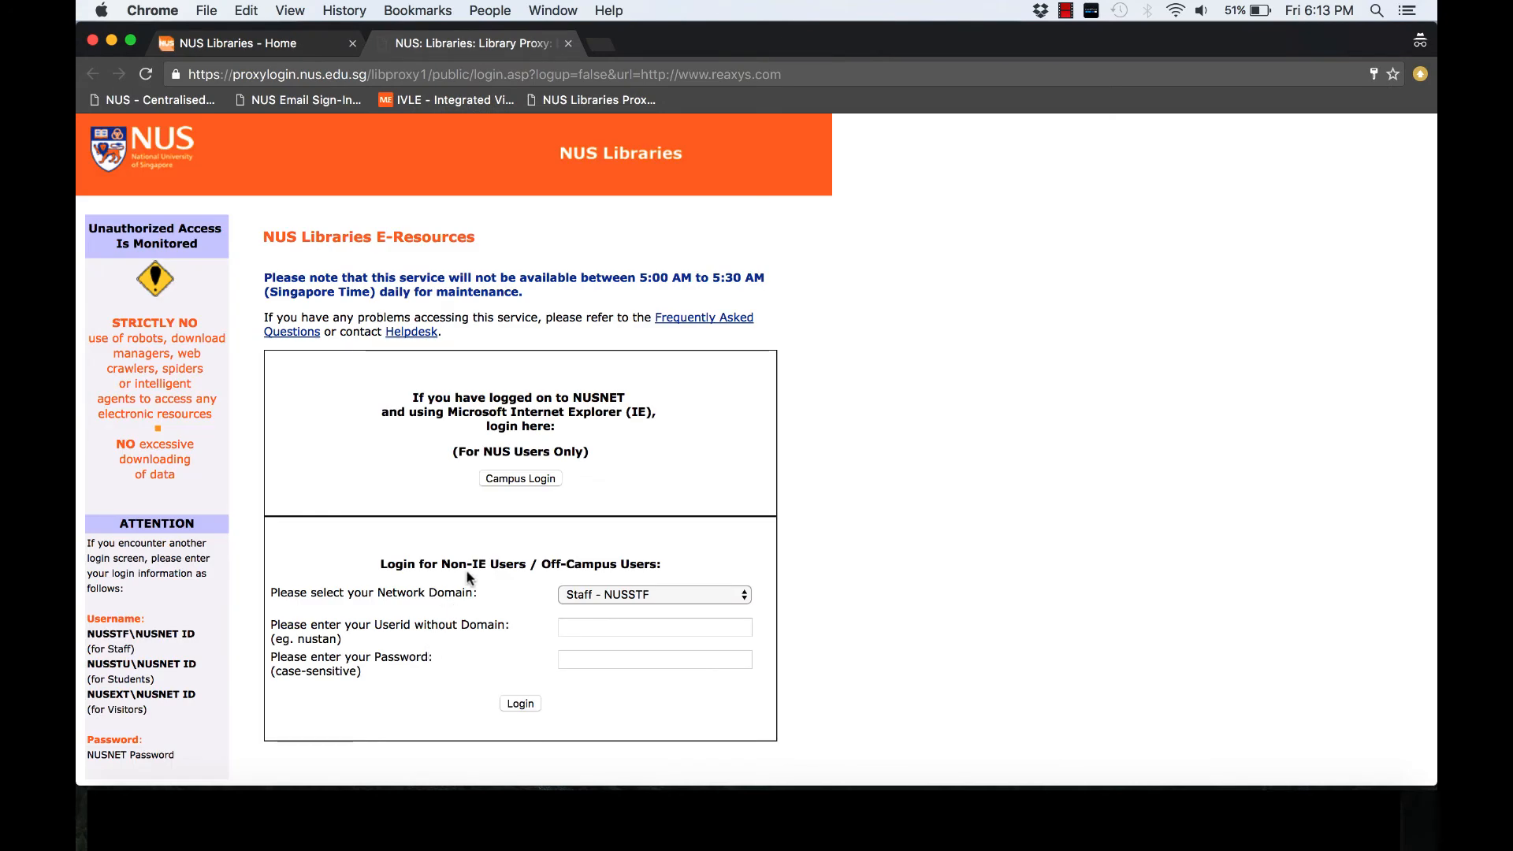
Step: Log in to the proxy under the Student - NUSSTU domain with your NUSNET credentials
scroll(down, 3)
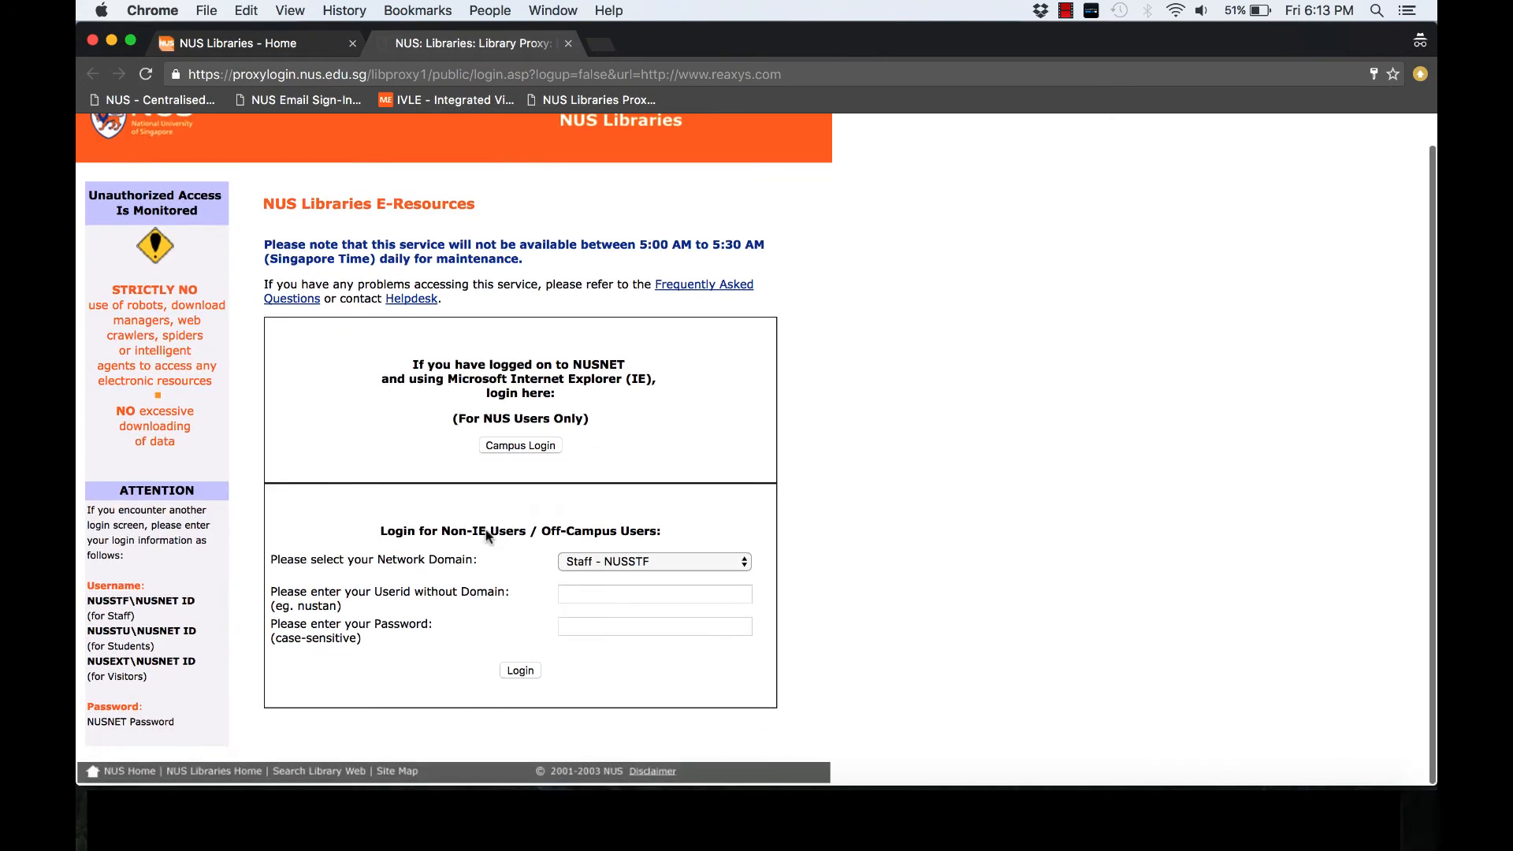
click(652, 561)
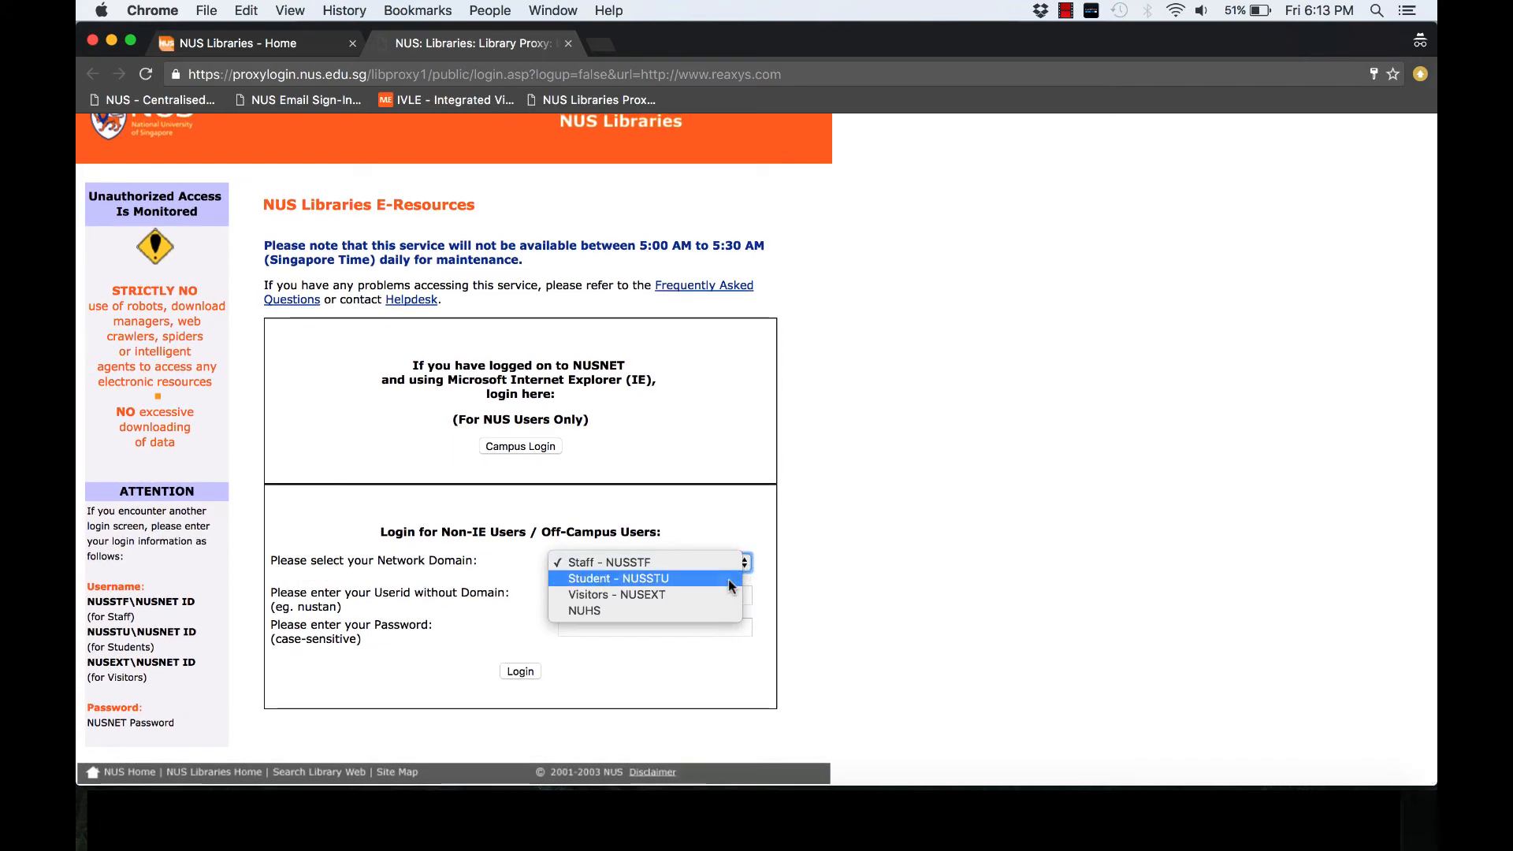
click(618, 578)
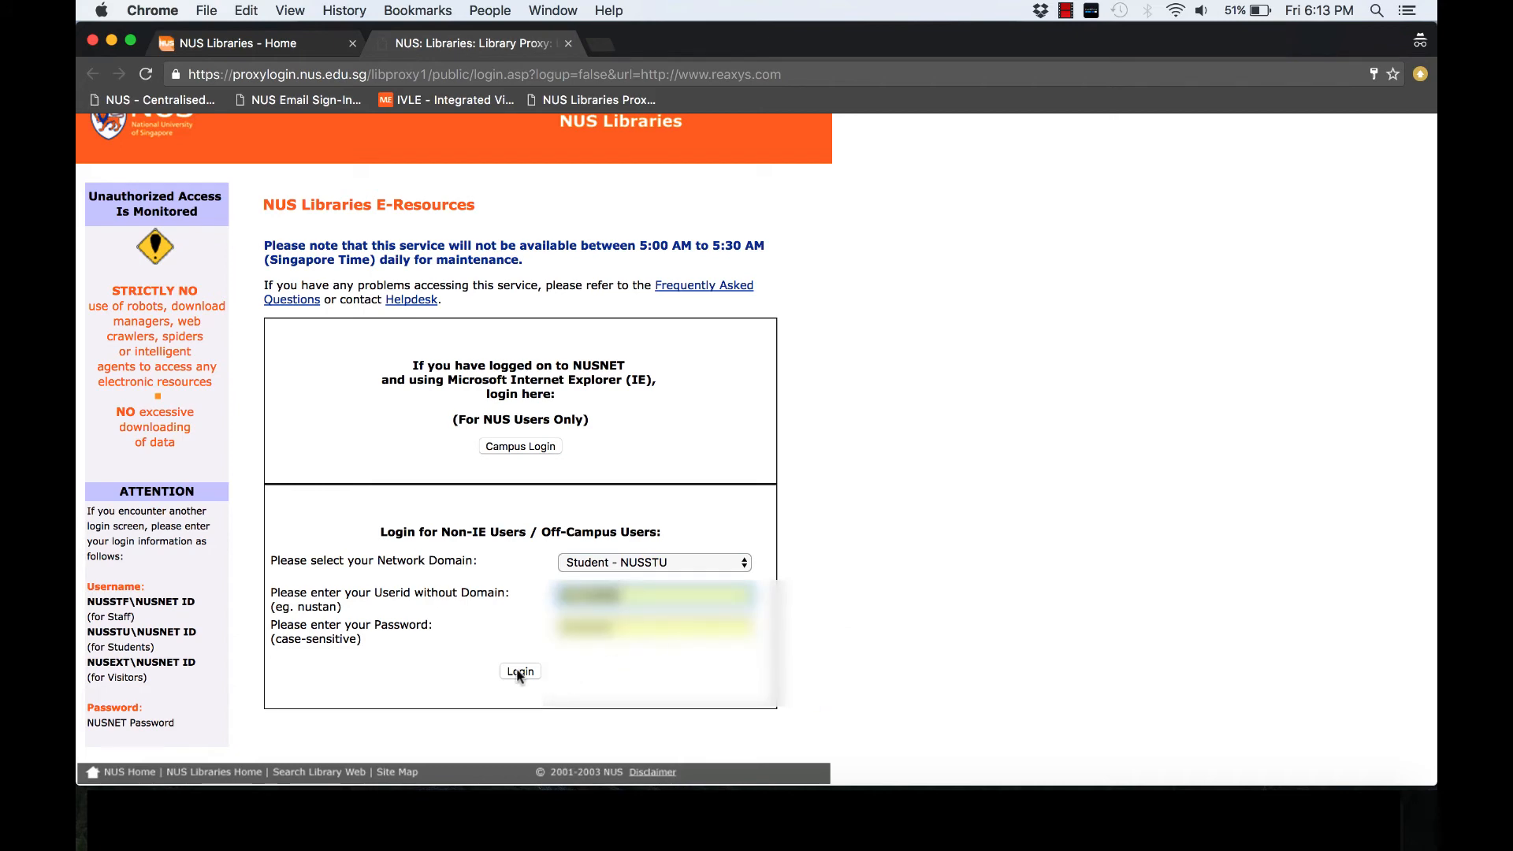
click(518, 672)
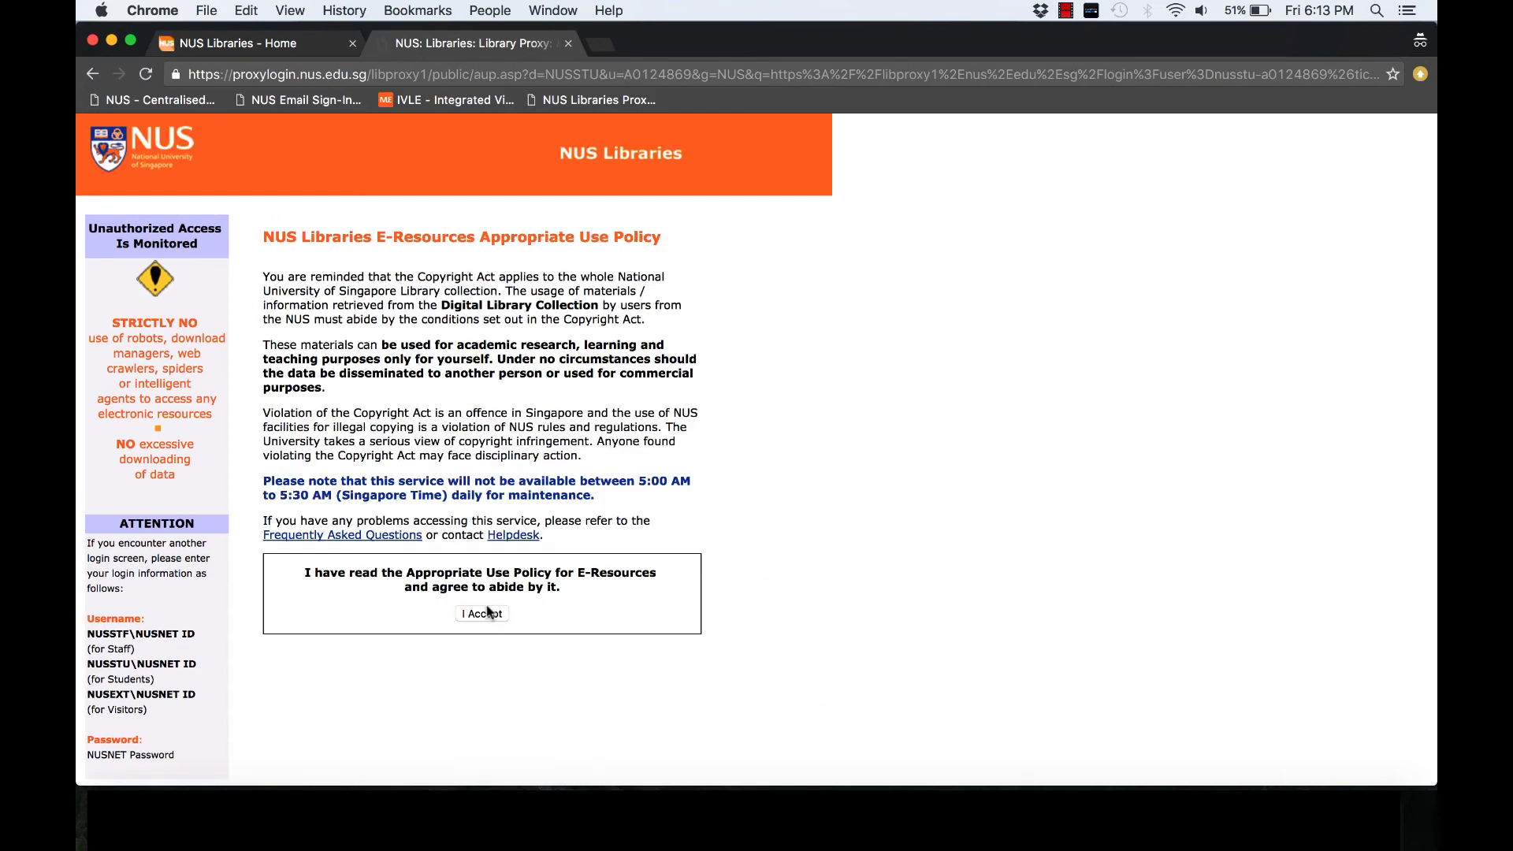
Step: Accept the E-Resources Appropriate Use Policy so the Reaxys query page loads
click(481, 613)
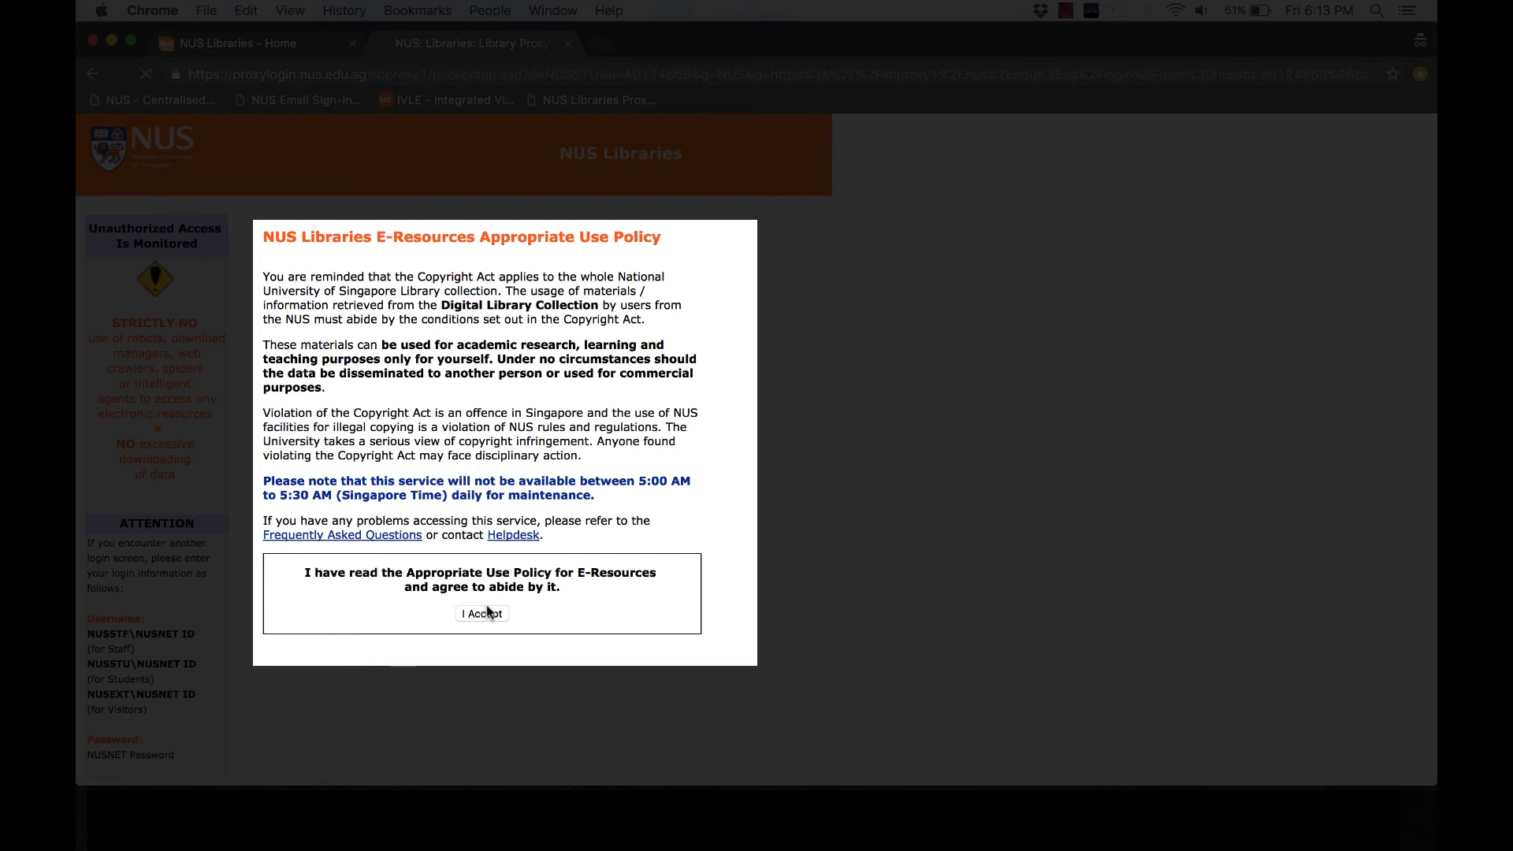
click(482, 613)
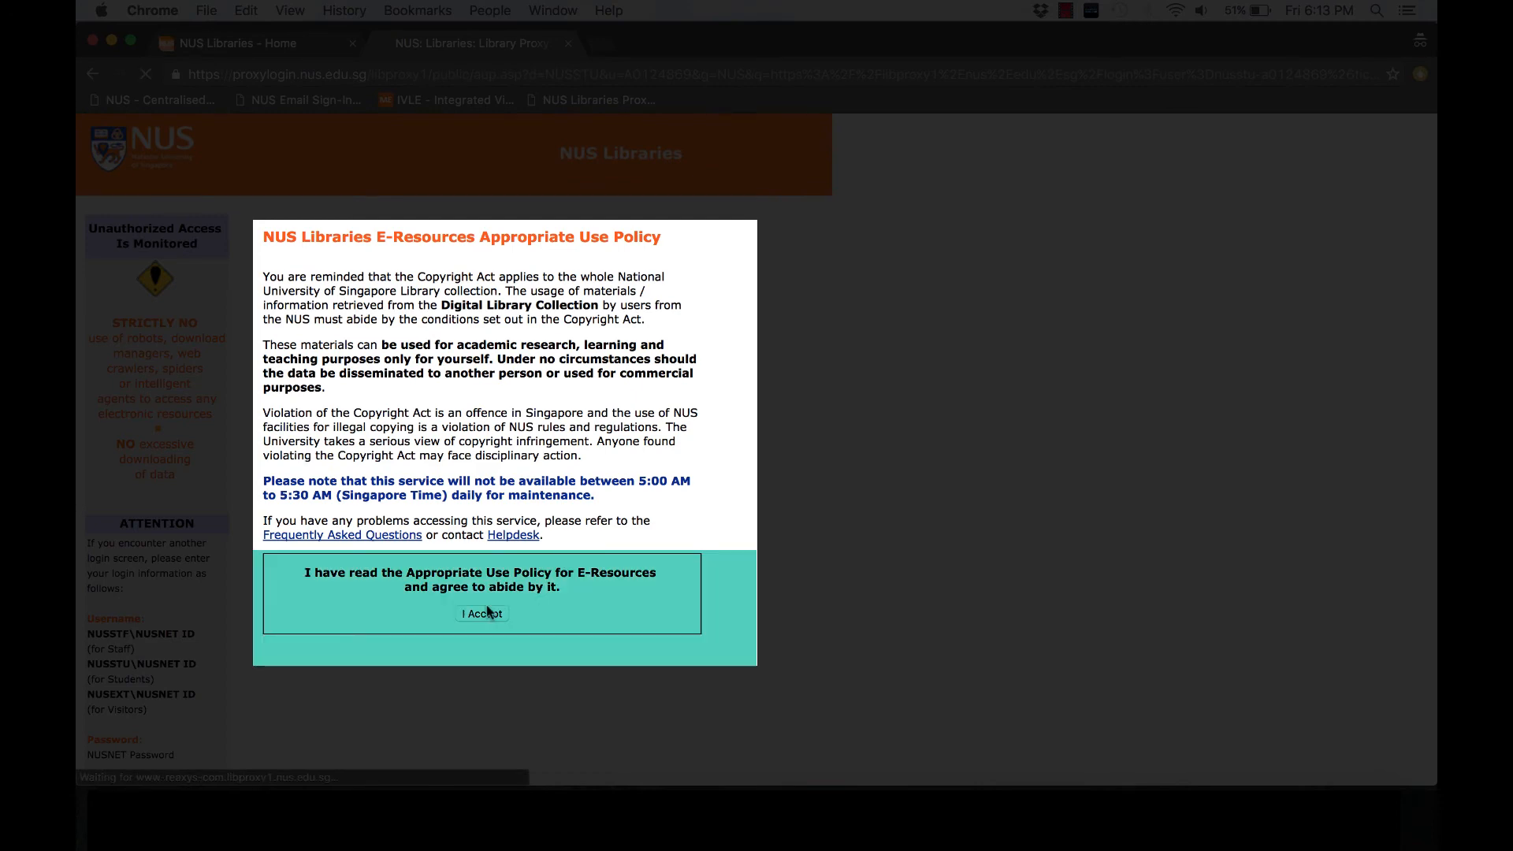
click(483, 613)
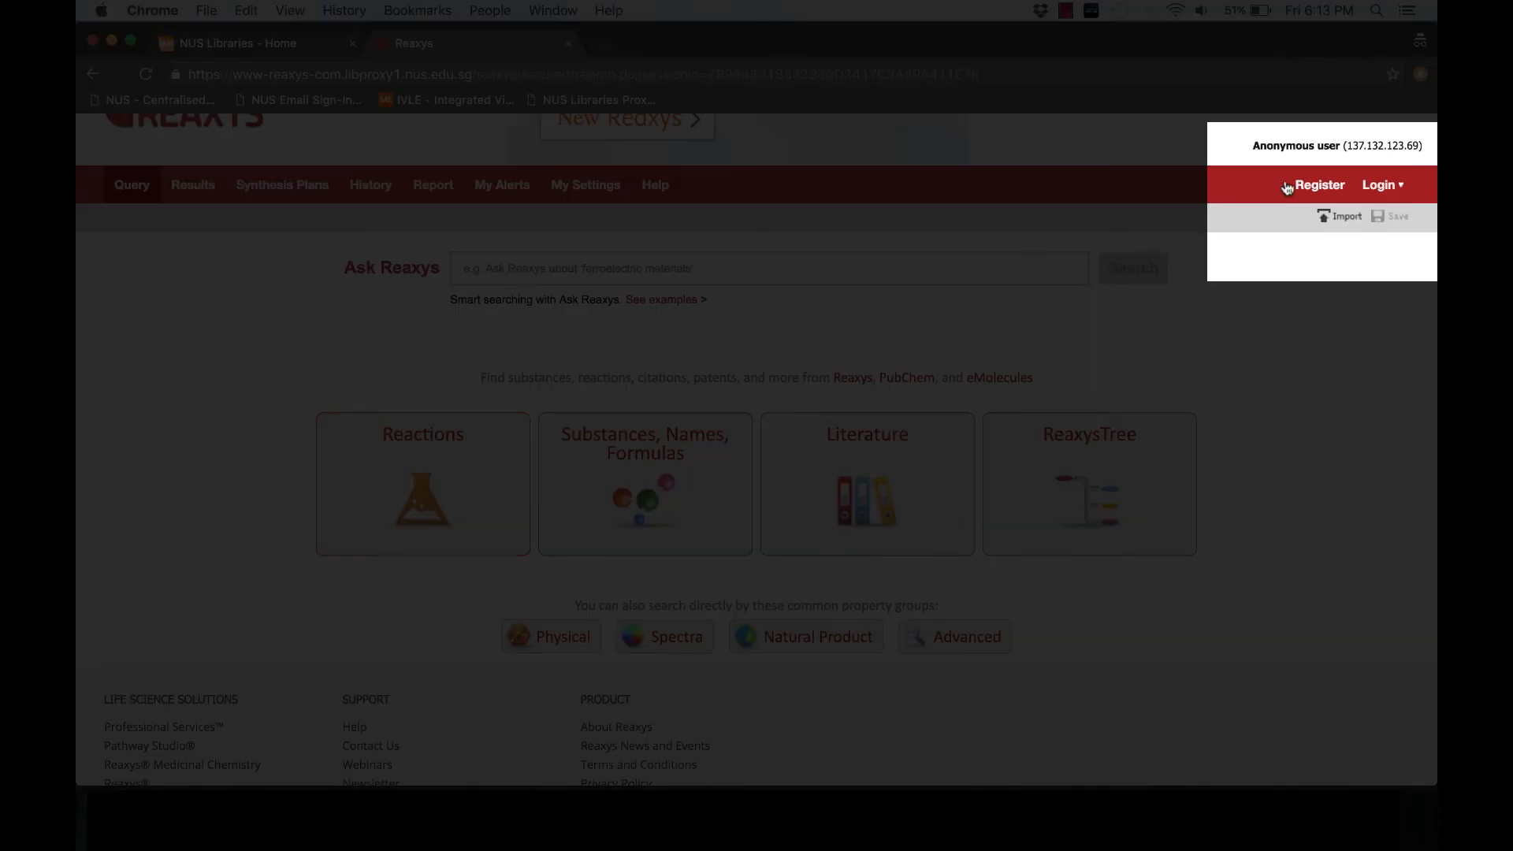
Step: Start Reaxys registration and tick the Registered User Agreement acceptance box
click(1315, 184)
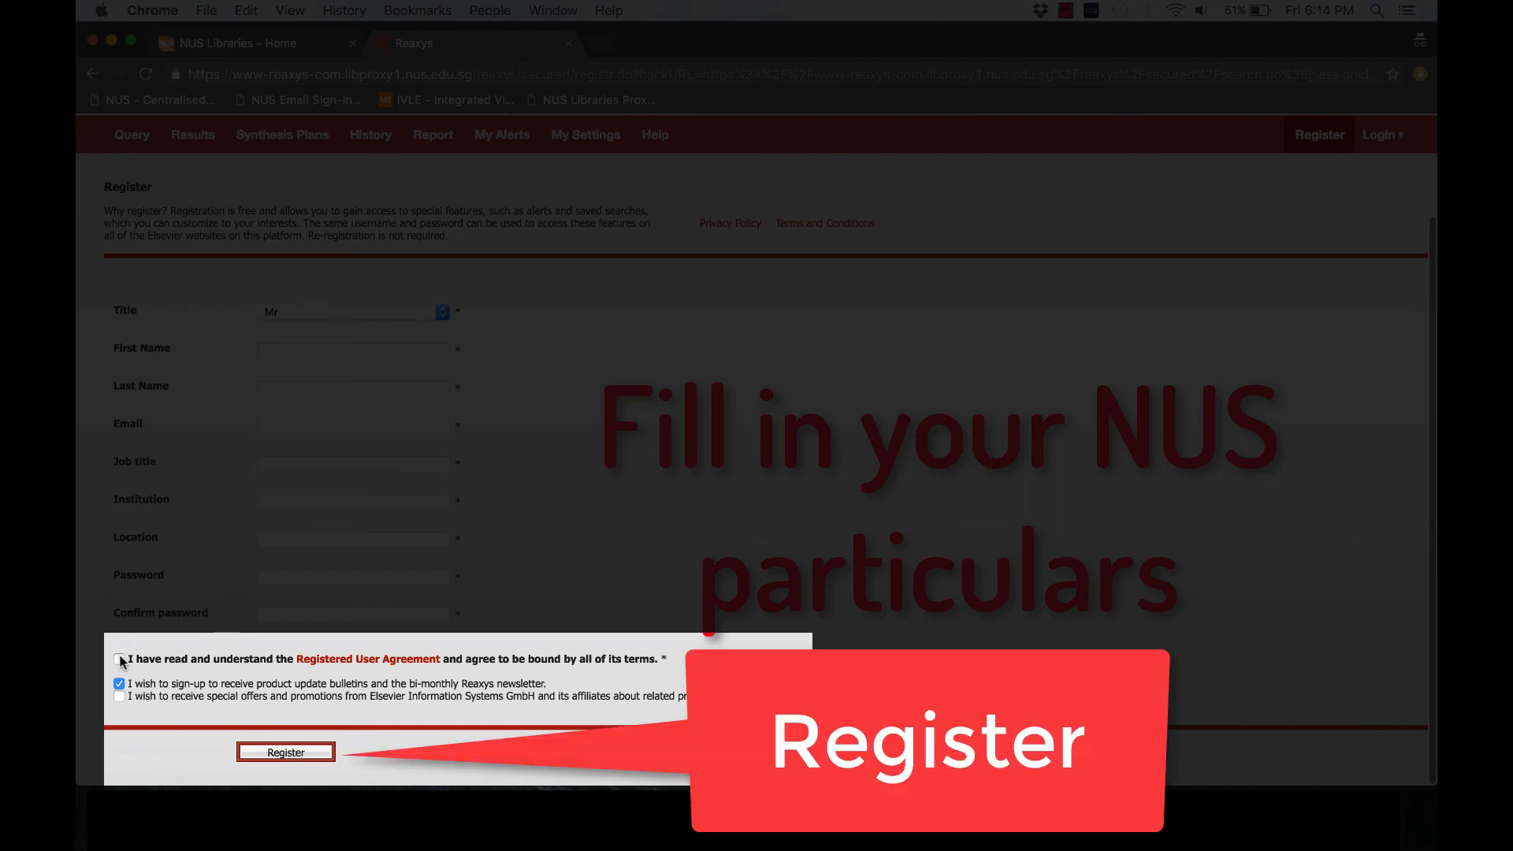
click(119, 659)
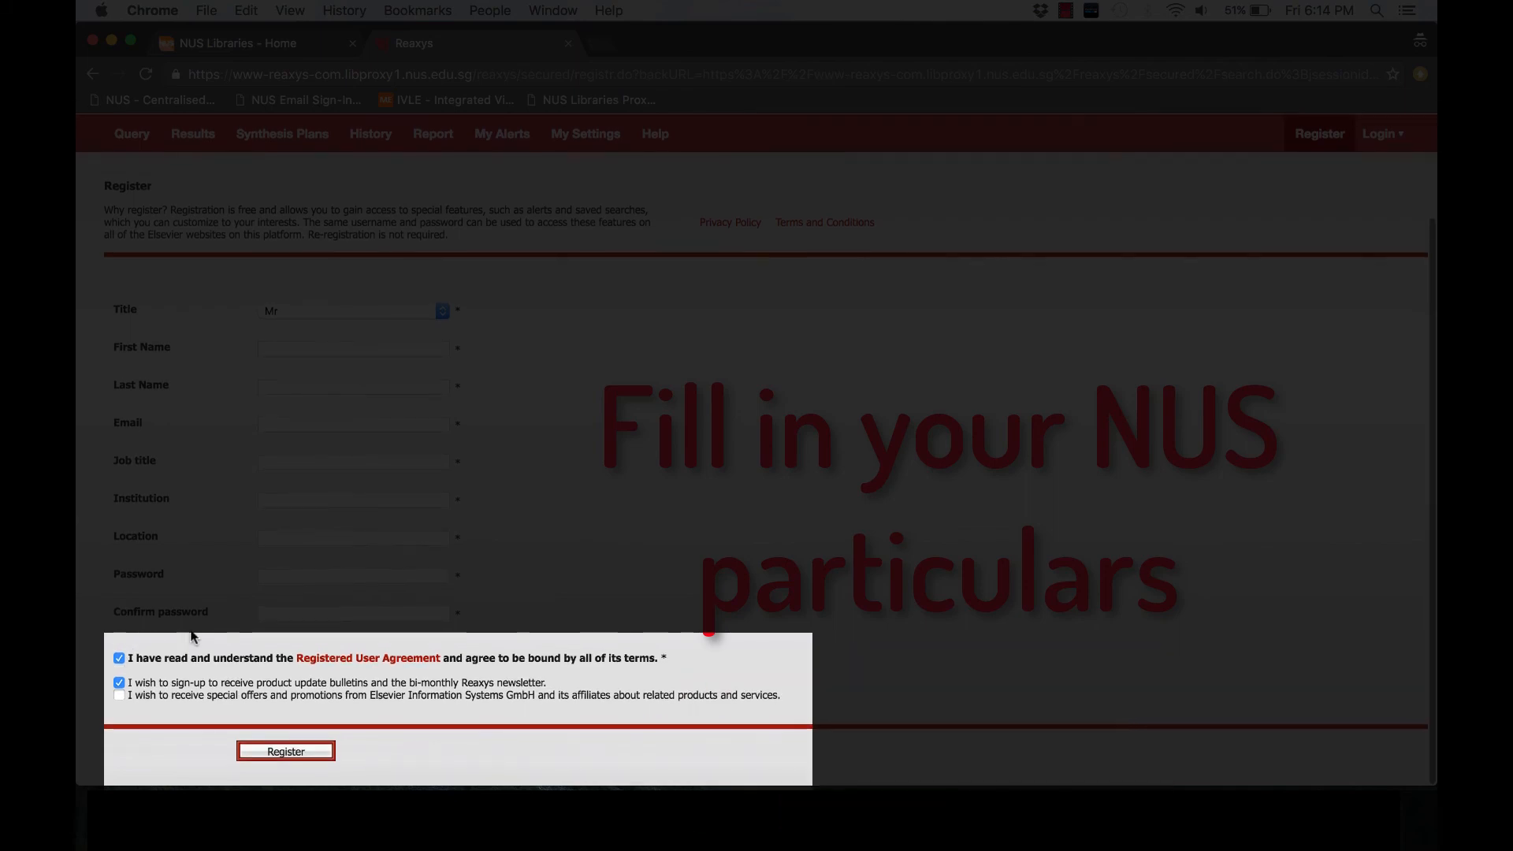